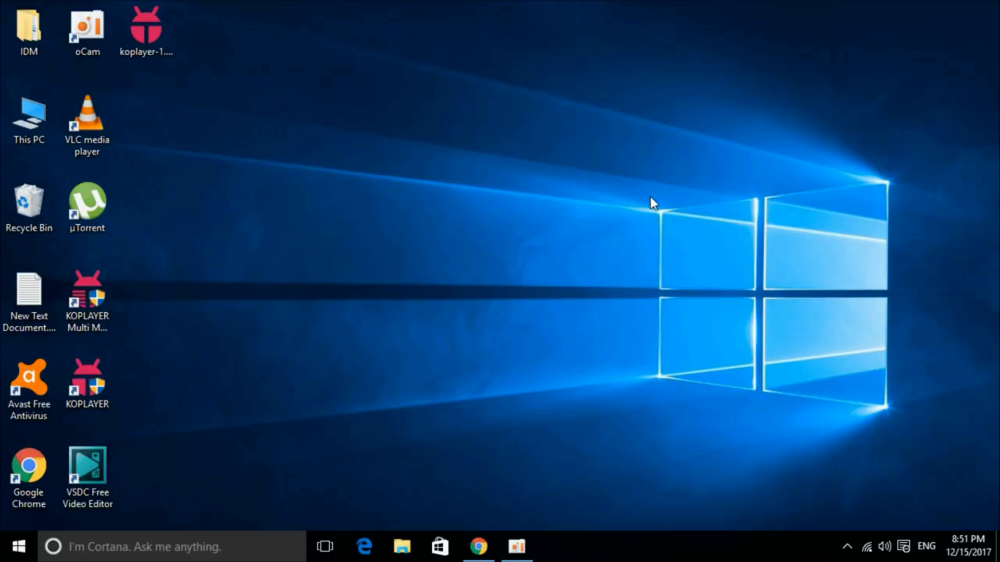
pyautogui.moveTo(543, 281)
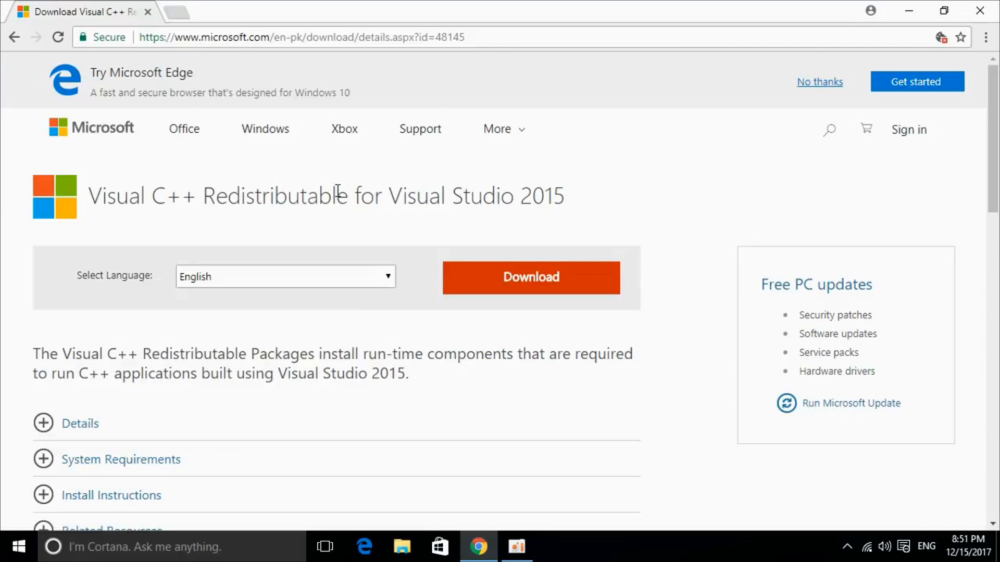
pyautogui.moveTo(590, 196)
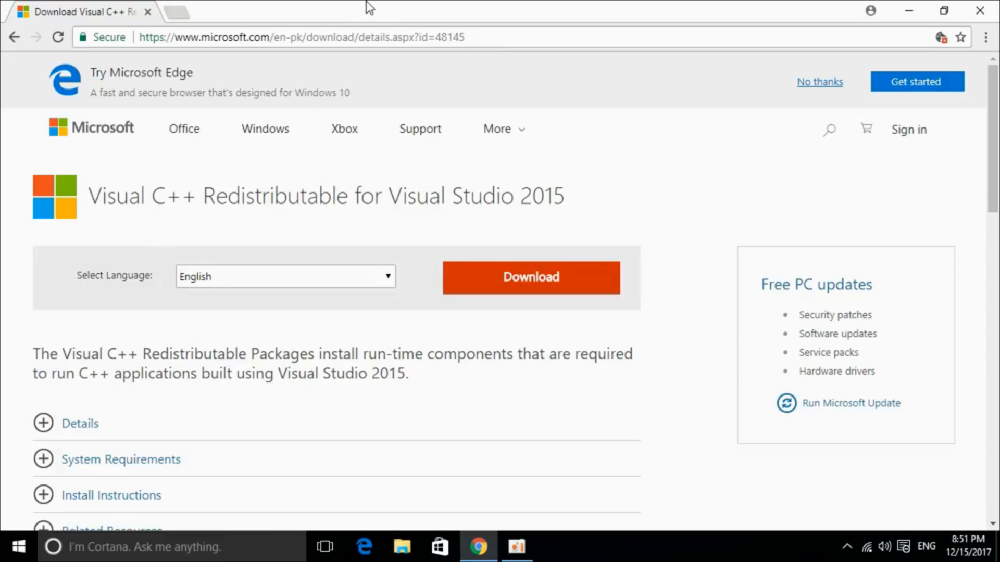
pyautogui.moveTo(356, 33)
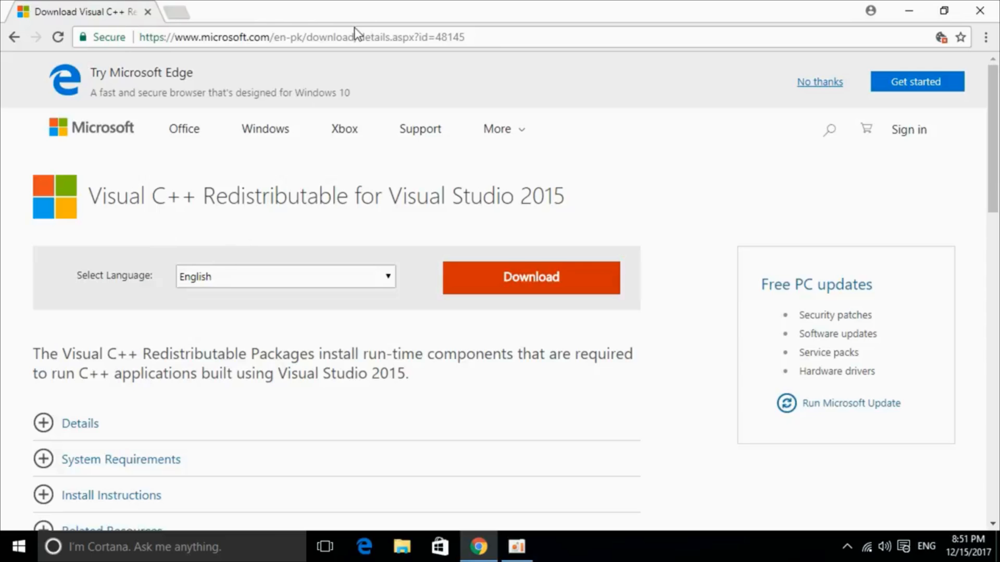
# Select vc_redist.x64.exe from Microsoft's Visual C++ 2015 download file list.
pyautogui.click(300, 36)
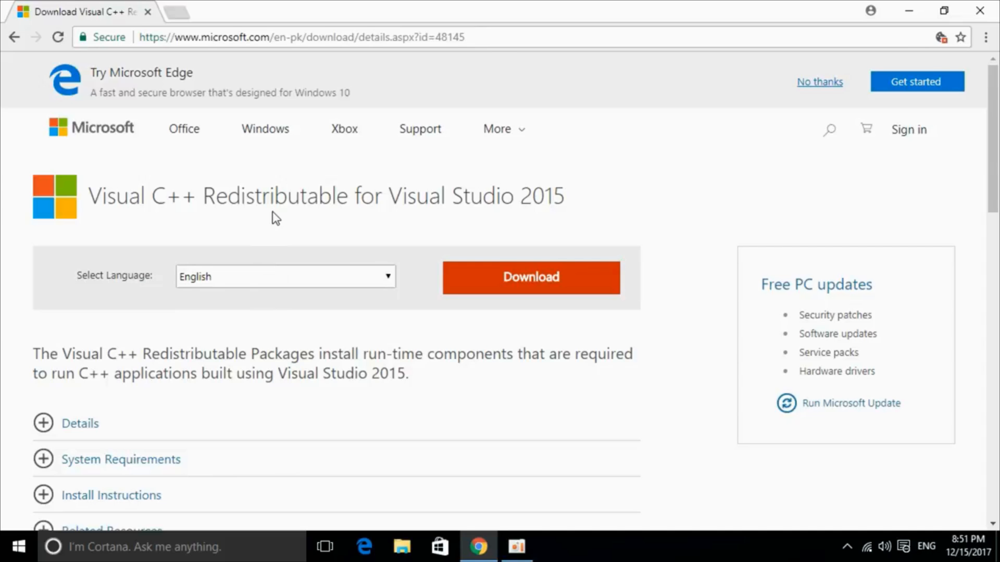
pyautogui.moveTo(361, 230)
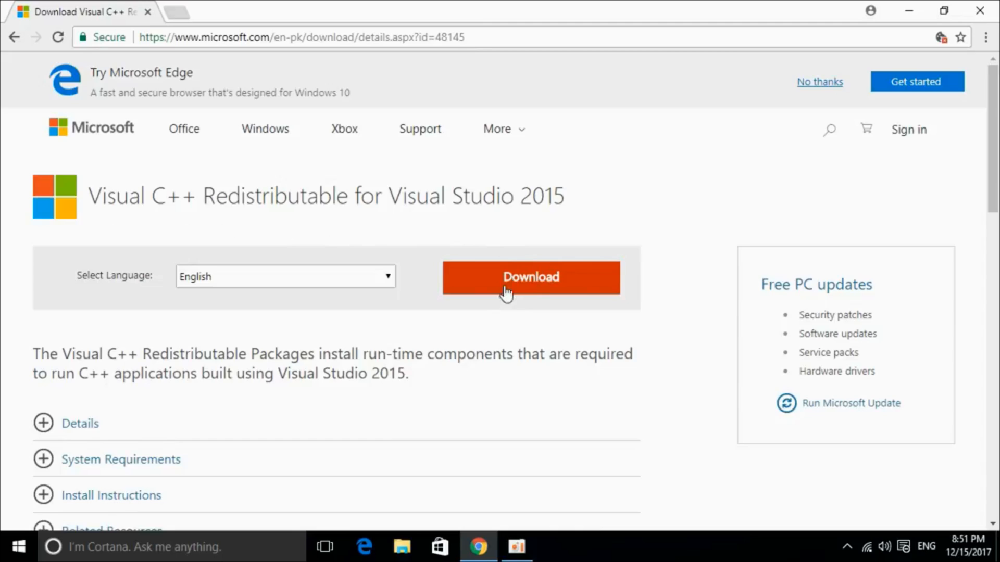
pyautogui.click(531, 276)
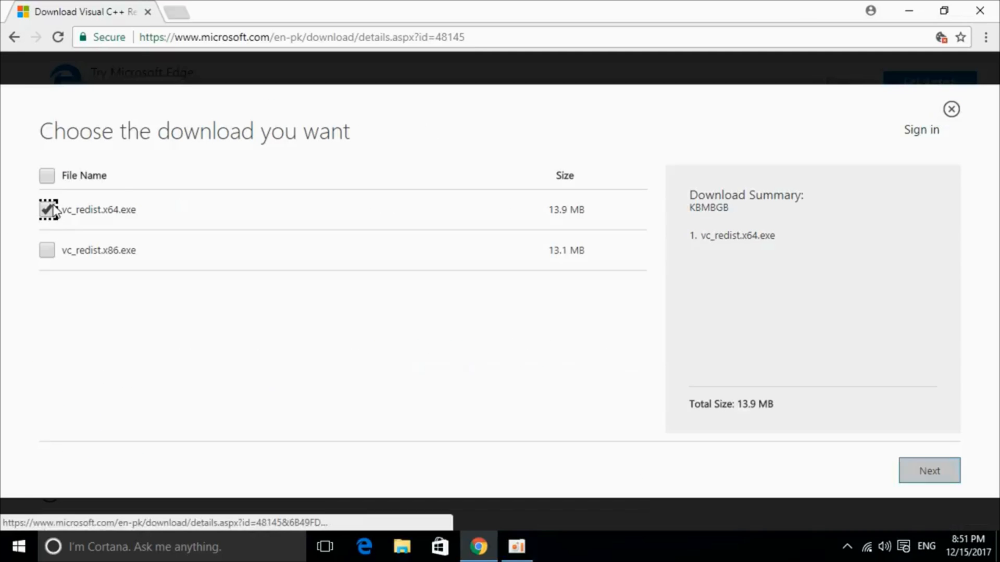
pyautogui.doubleClick(102, 209)
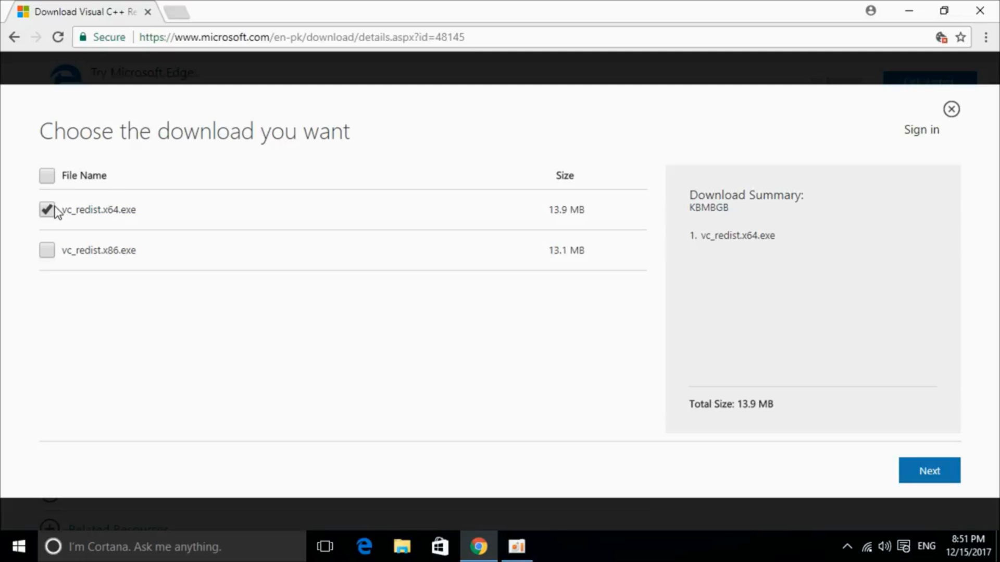
pyautogui.moveTo(963, 461)
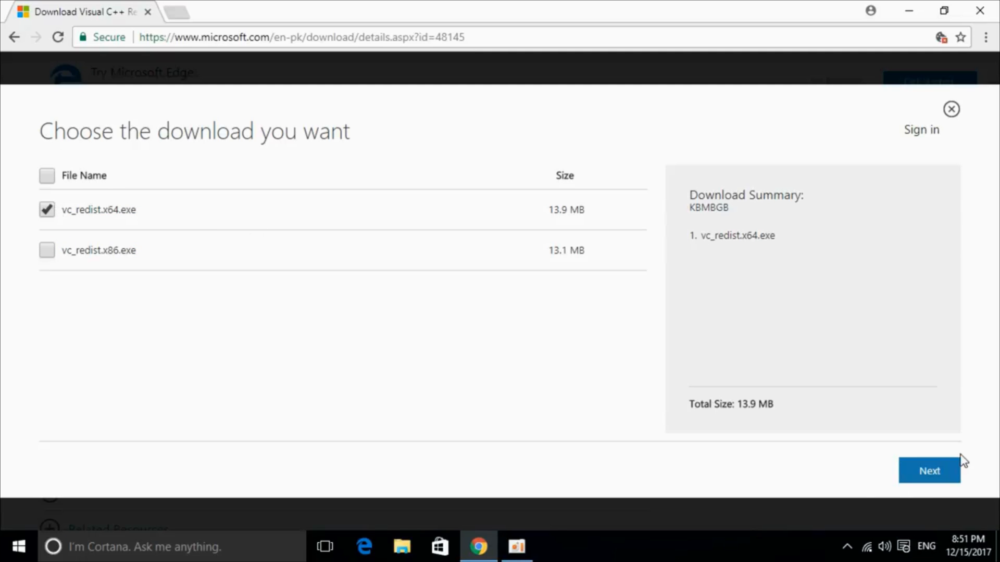
# Download the x64 installer and show it in the Downloads folder.
pyautogui.click(929, 471)
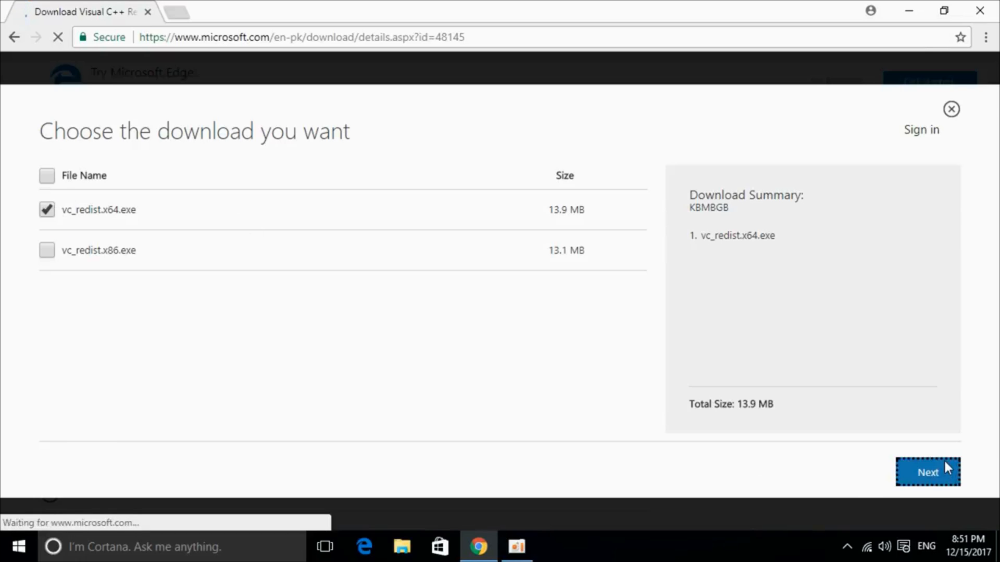
pyautogui.click(928, 472)
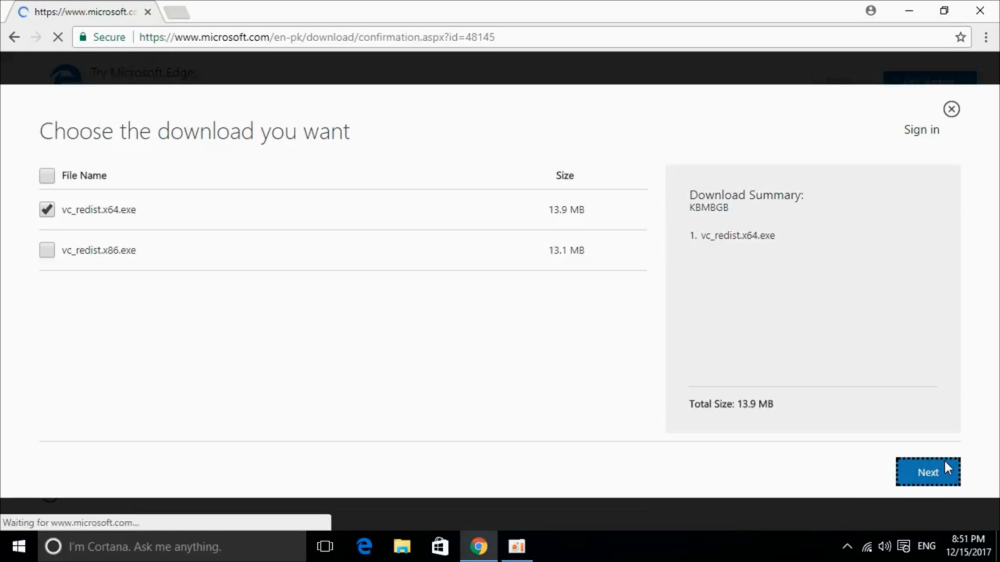
pyautogui.click(927, 472)
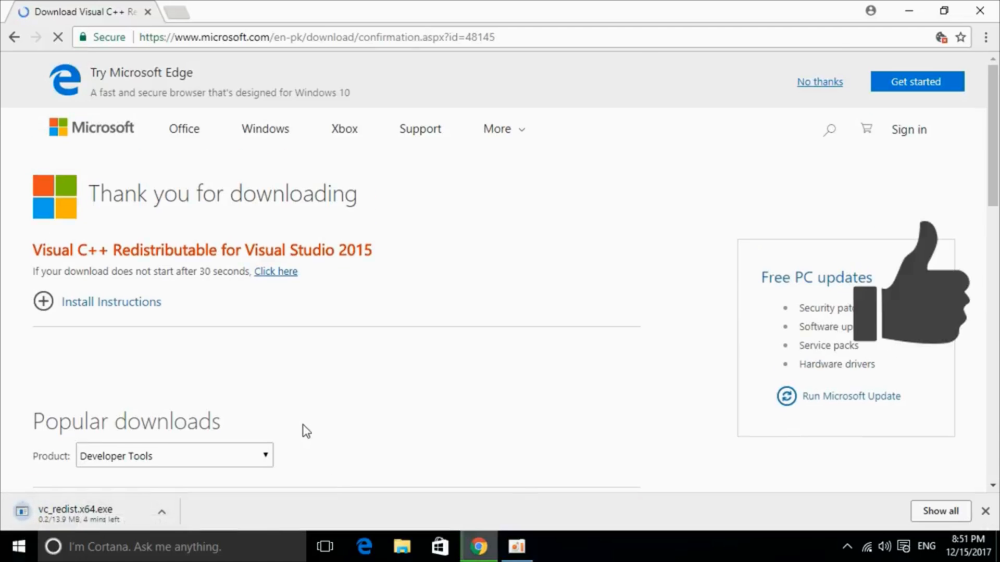
pyautogui.click(401, 547)
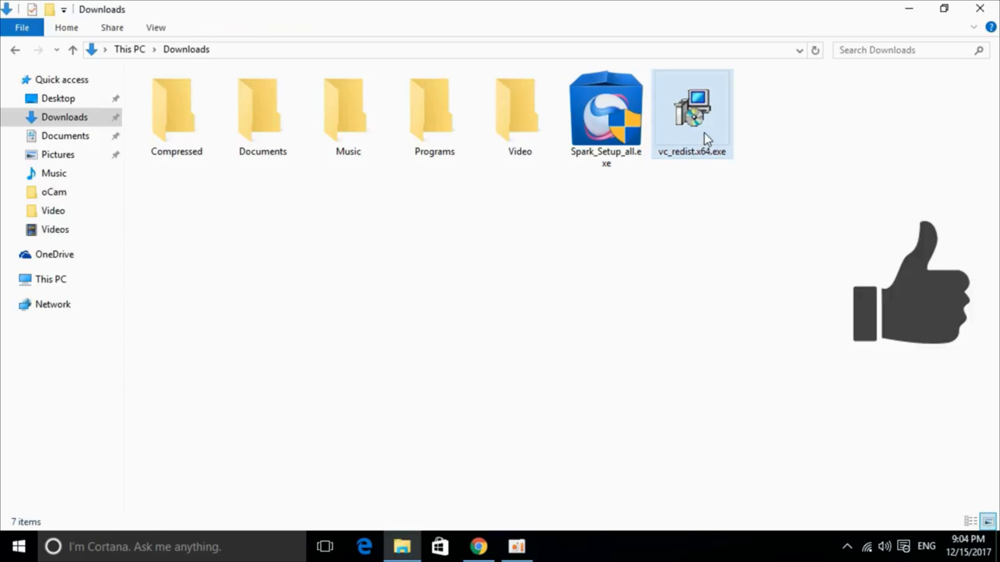
# Run vc_redist.x64.exe, install the x64 redistributable, and close the Setup Successful window.
pyautogui.doubleClick(691, 108)
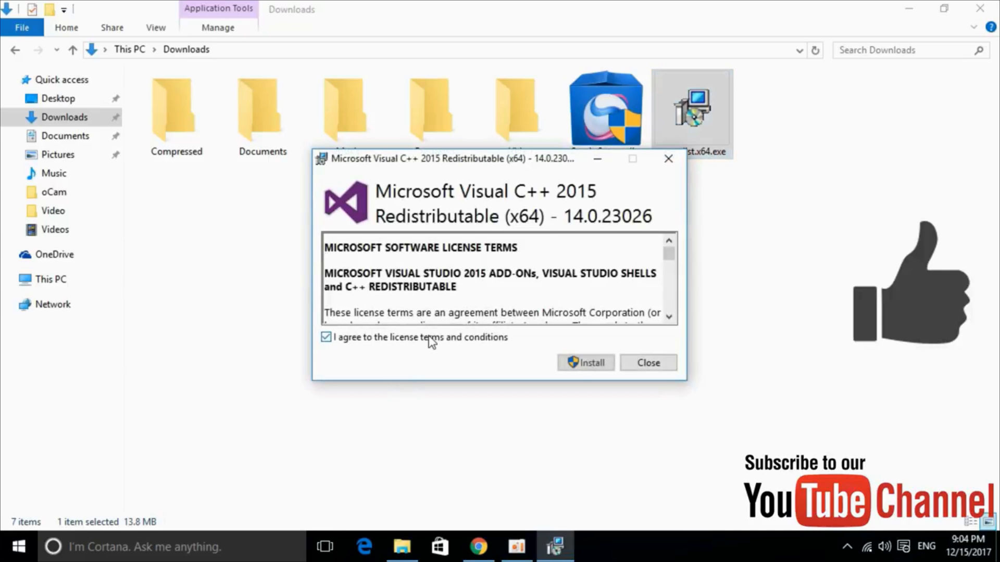
pyautogui.click(585, 363)
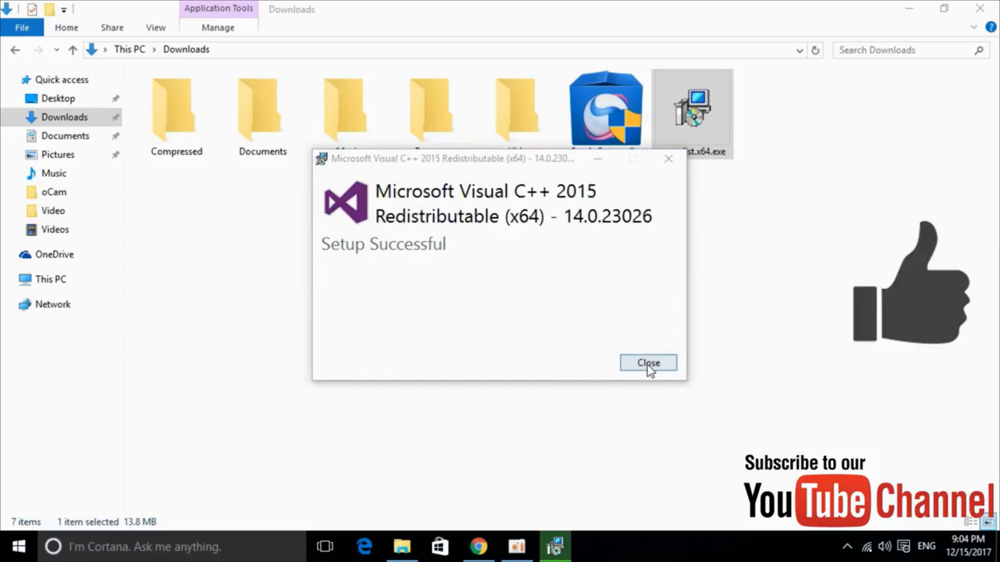
pyautogui.click(648, 363)
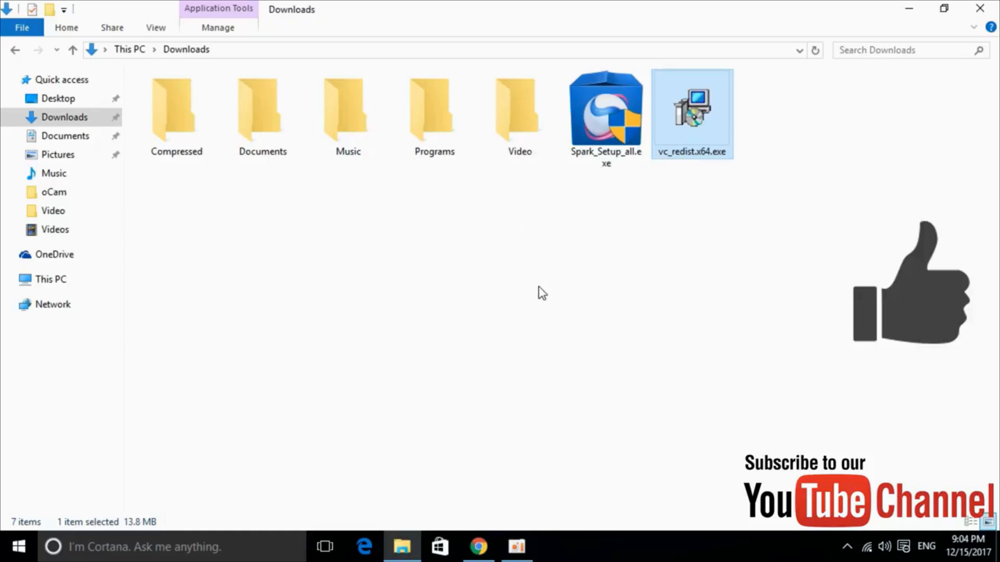